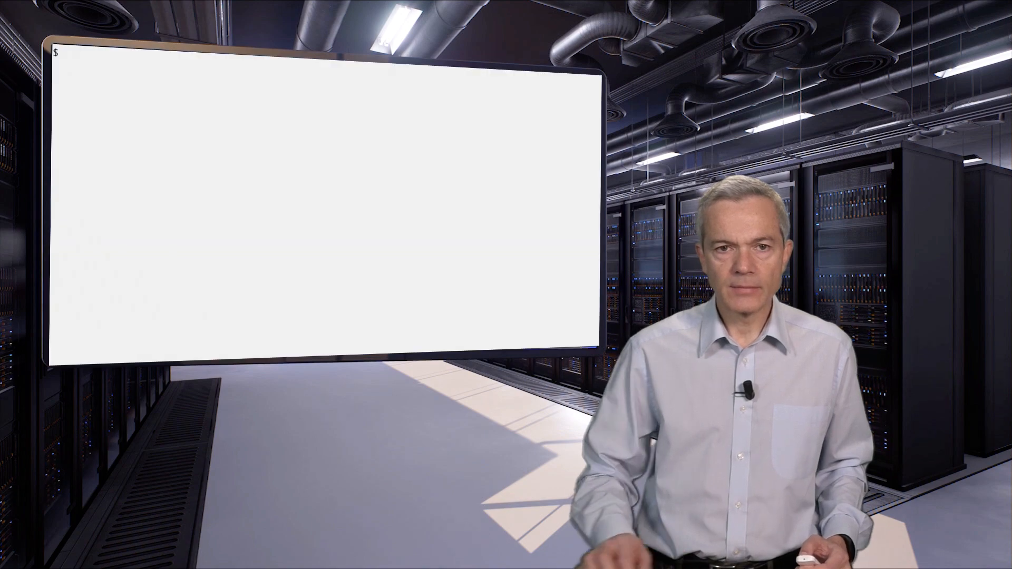
Display the first ten lines of /var/log/access.log with head
text(head /var/log/access.log)
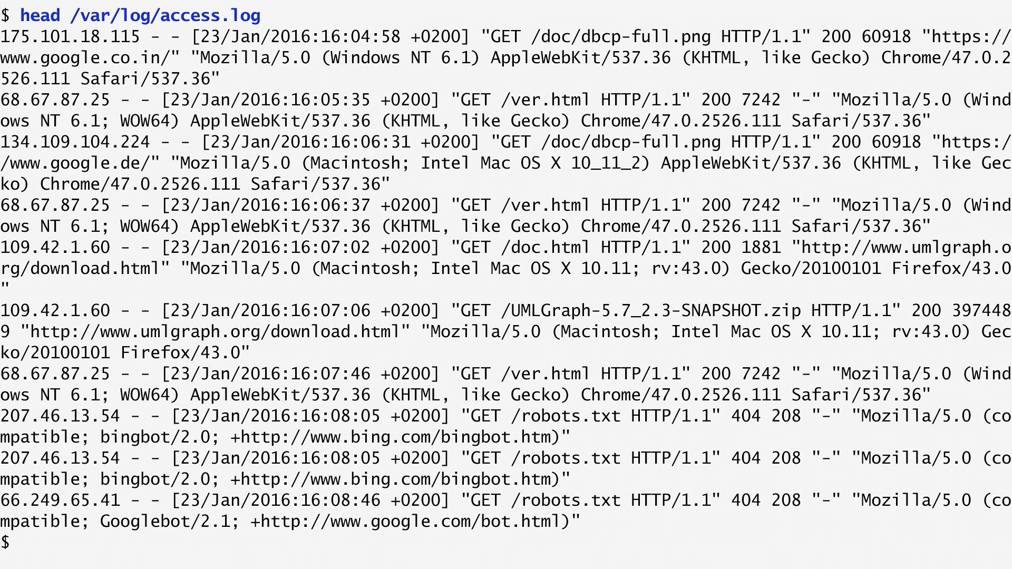
Resolve access.log IPs into the file 'resolved' with logresolve and preview its first entries
text(logreso)
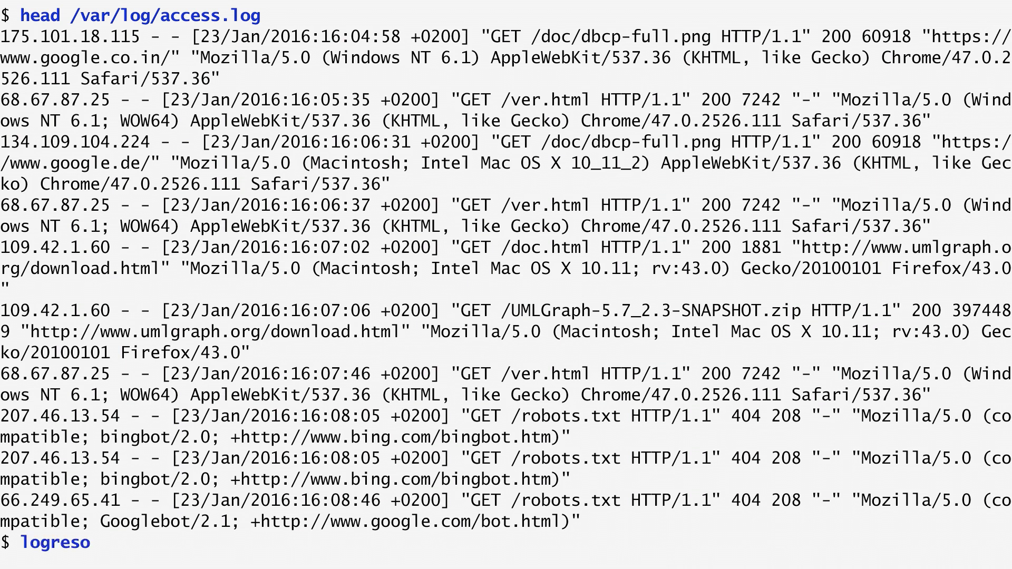
text(lve /var/log/ac)
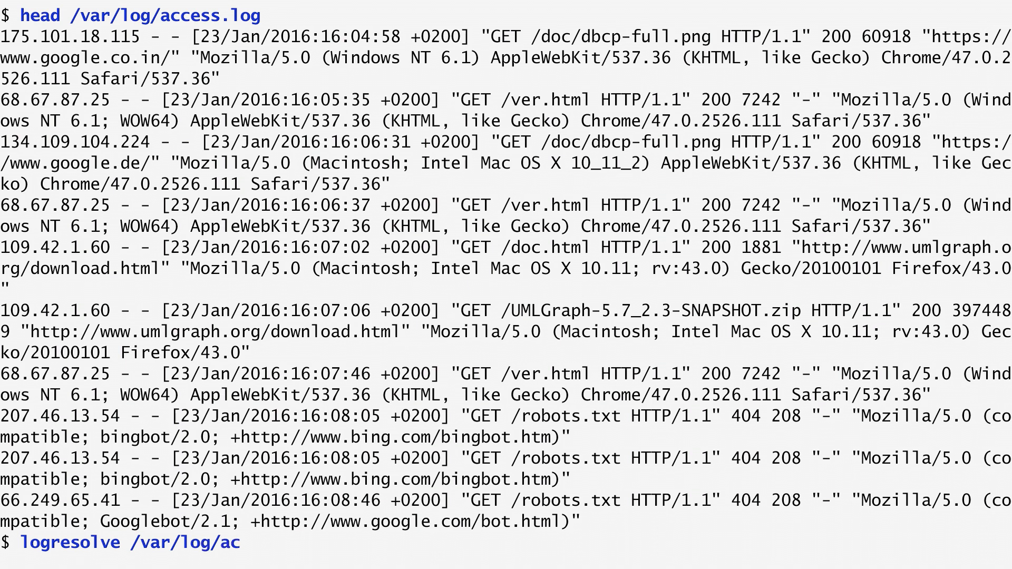
text(cess.log >resolved)
text(head resolved)
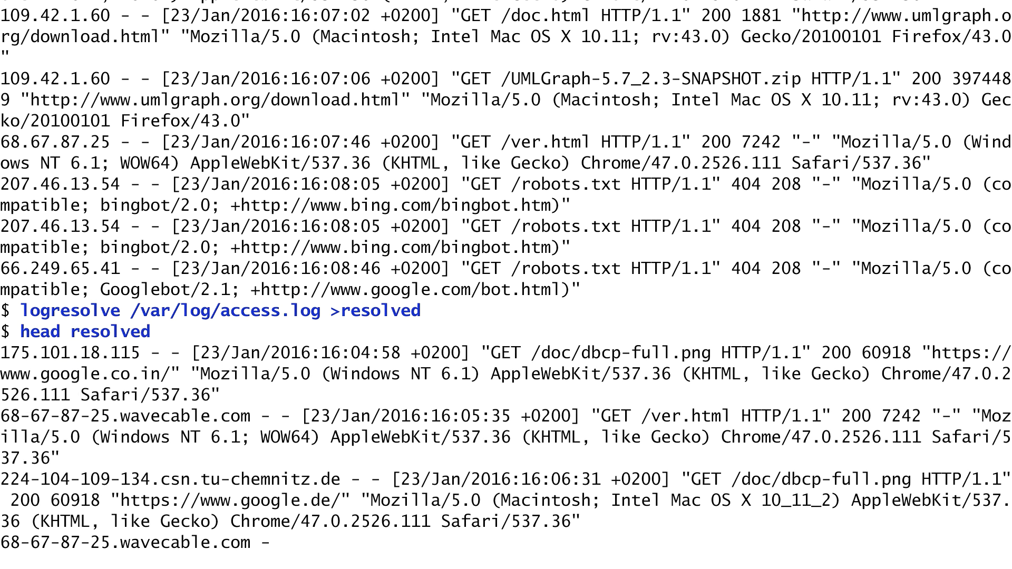
scroll(down, 3)
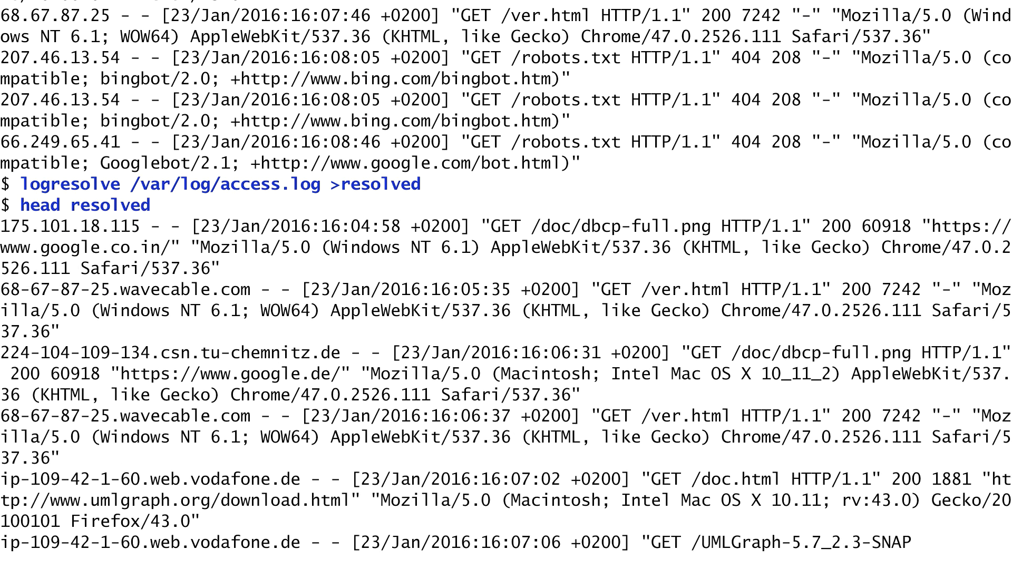
scroll(down, 3)
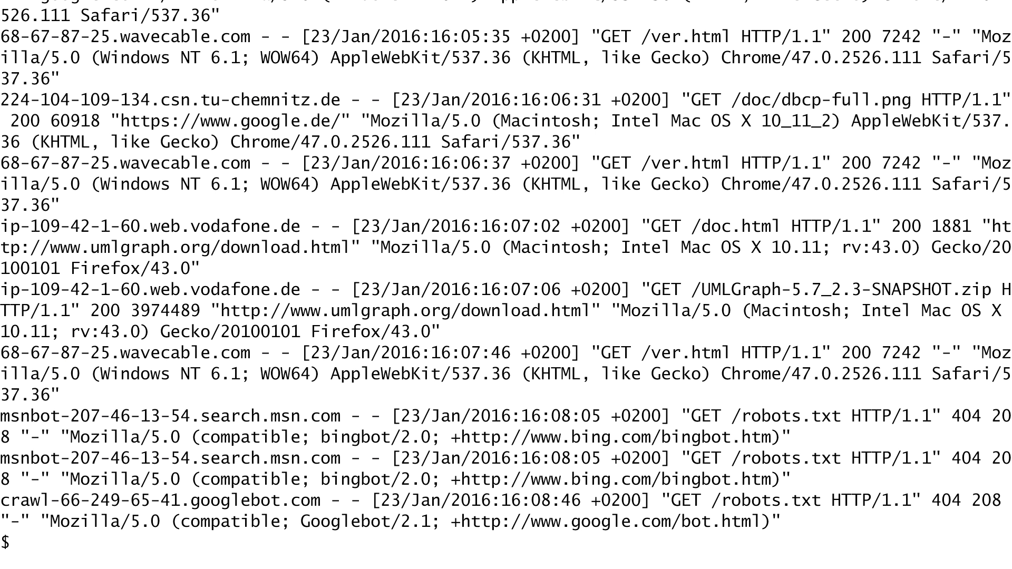
Pipe cut -f 1 of 'resolved' into awk -F. to extract top-level domains, dropping numeric IPs
text(cut -d ' ' -f)
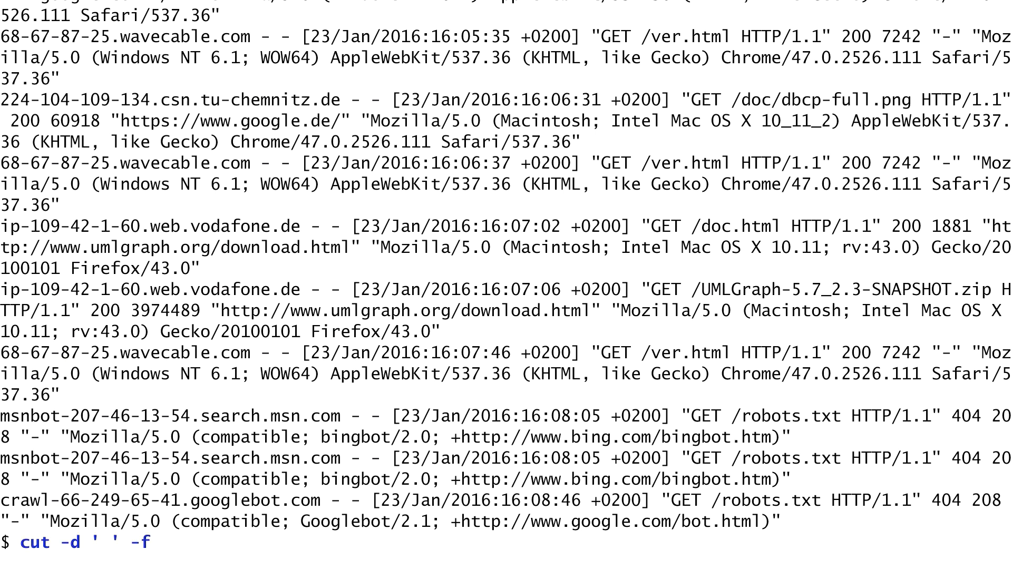
text(1 resolved | # Obtain domain name)
text(head)
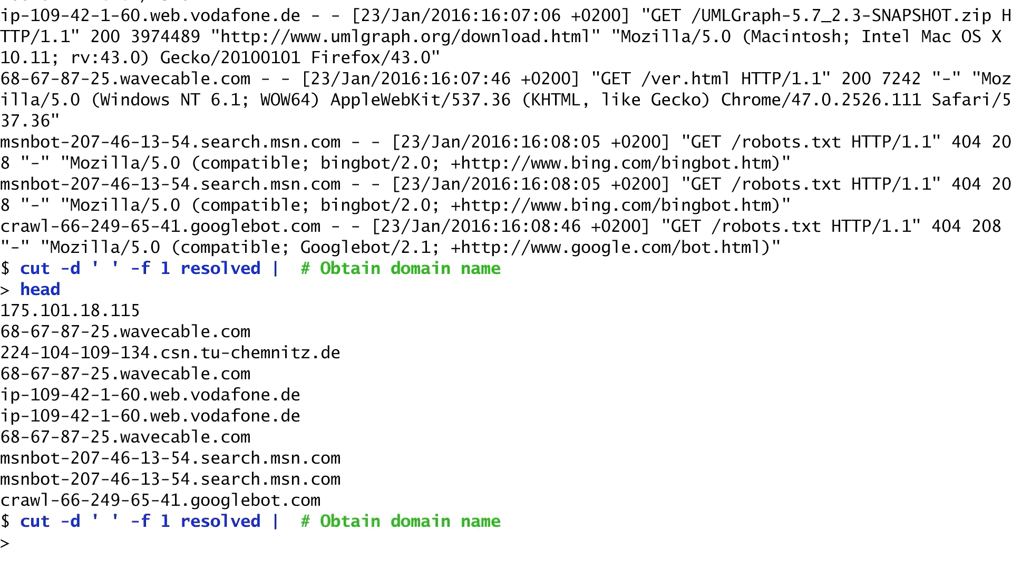
text(awk -F. '{print $NF}' |     # Obtain top-level domain)
text(grep -v '[0-9]' |           # Remove numeric IP addresse)
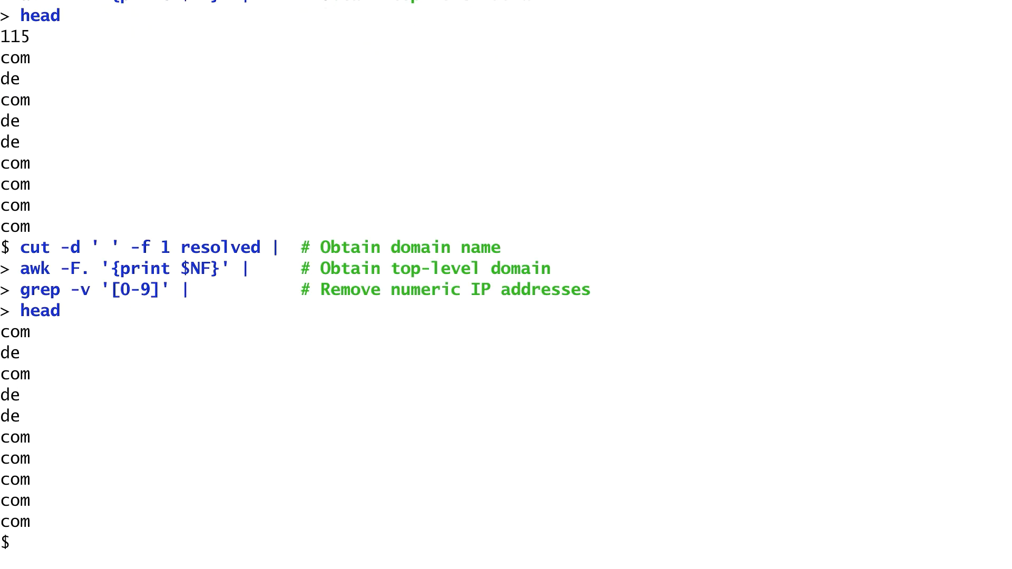
List the first ten /bin programs, bash through bzgrep, using ls /bin | head
text(sor)
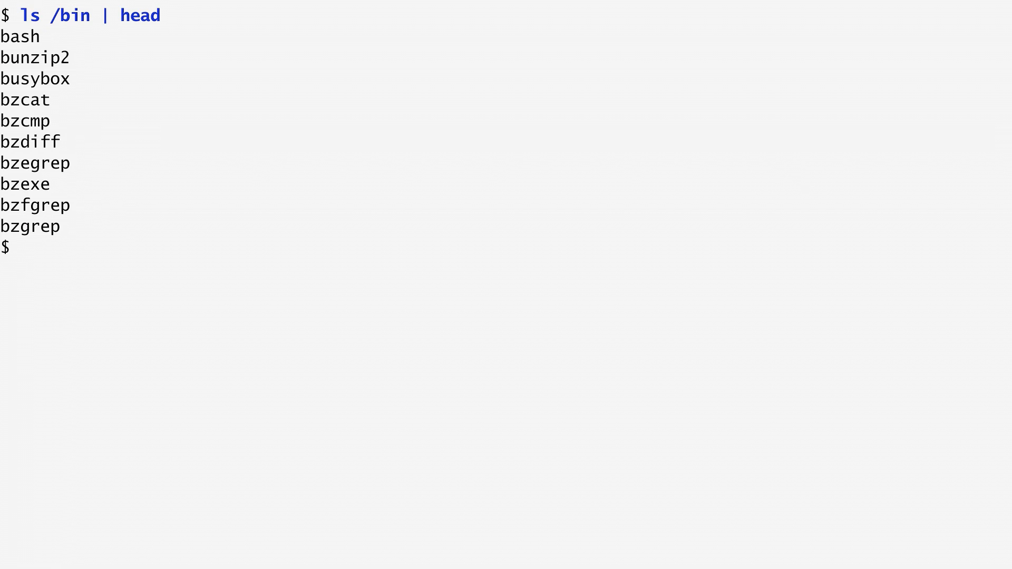
Save /bin listings to linux.bin locally and freebsd.bin from freefall.freebsd.org
text(ls)
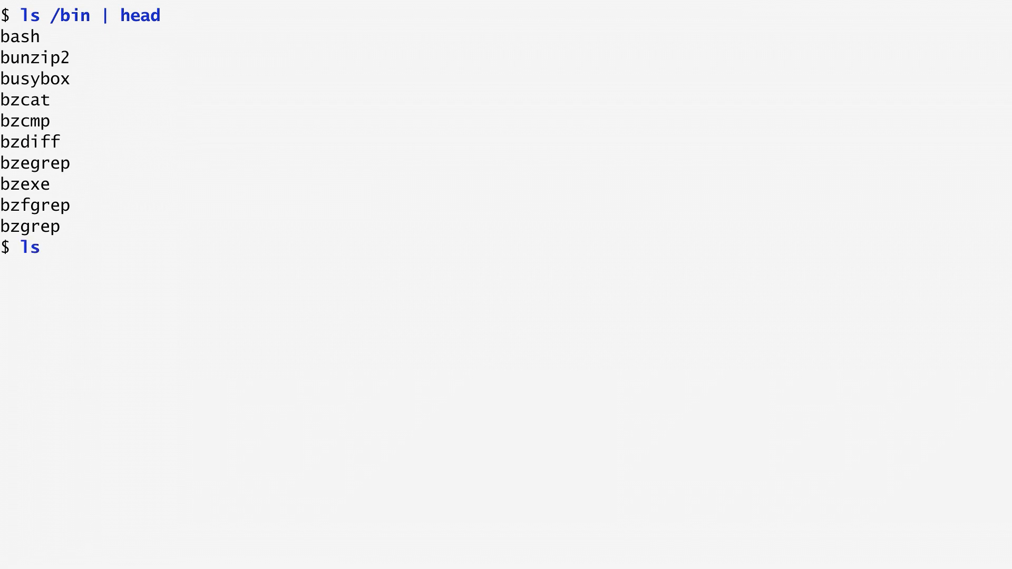
text(/bin >linux.bin)
text(ssh)
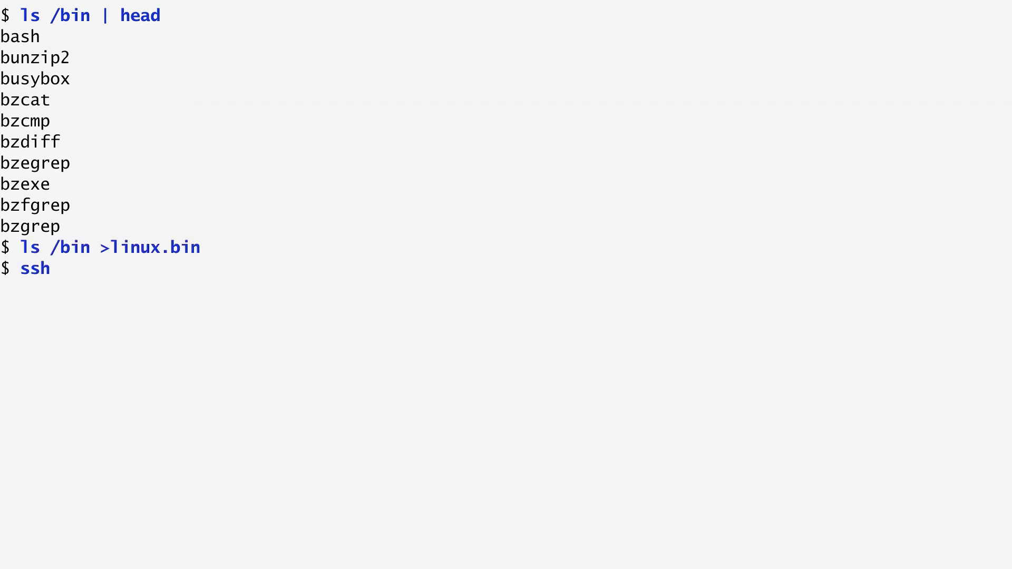
text(freefall.freeb)
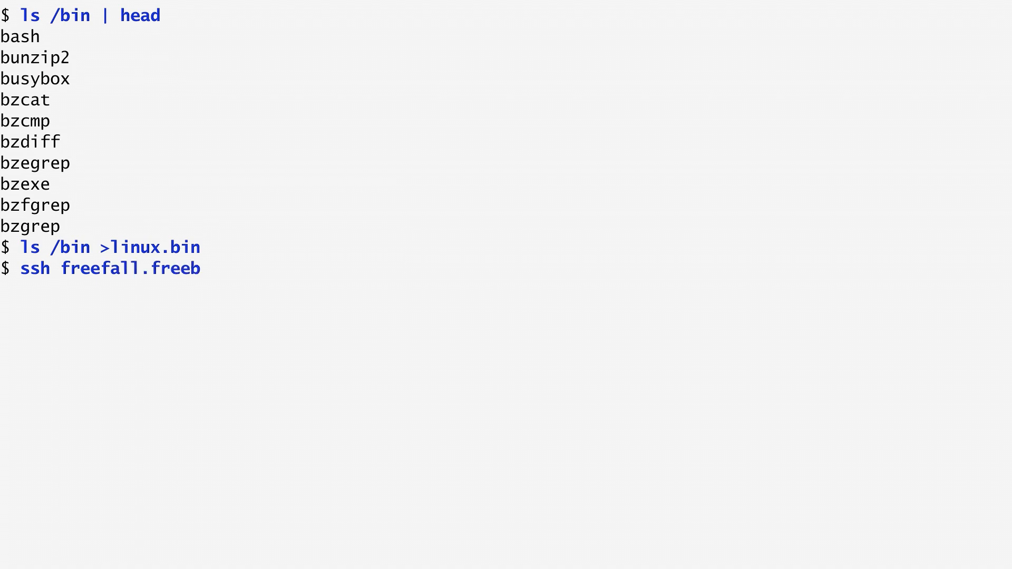
text(sd.org ls /bin)
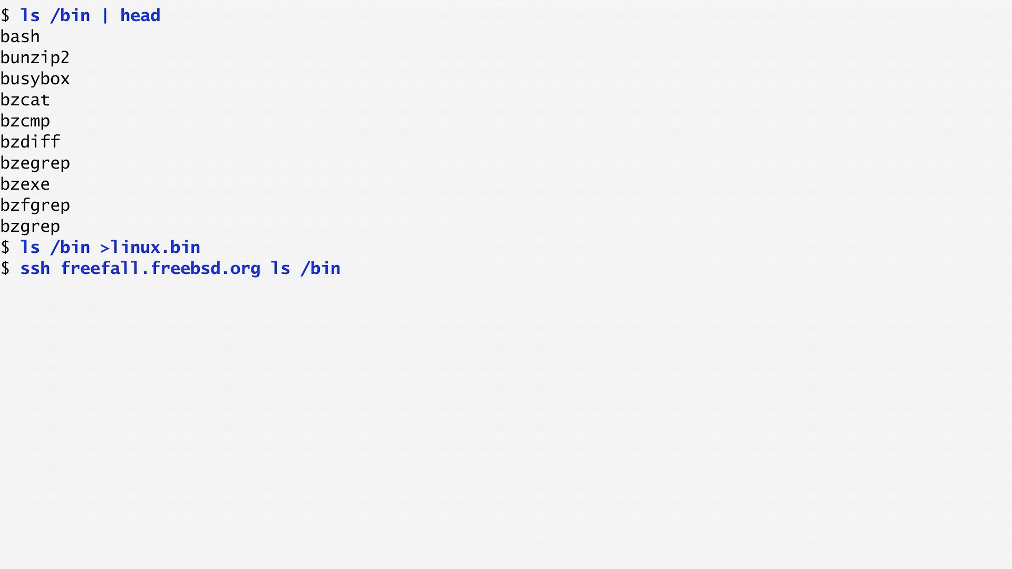
text(>freebsd.bin)
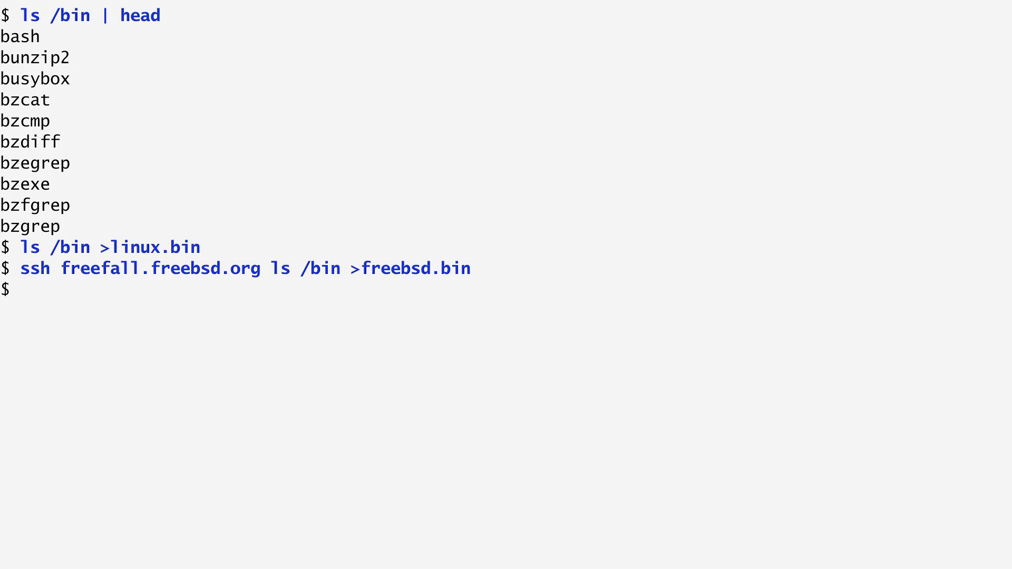
text(comm linux.bin fr)
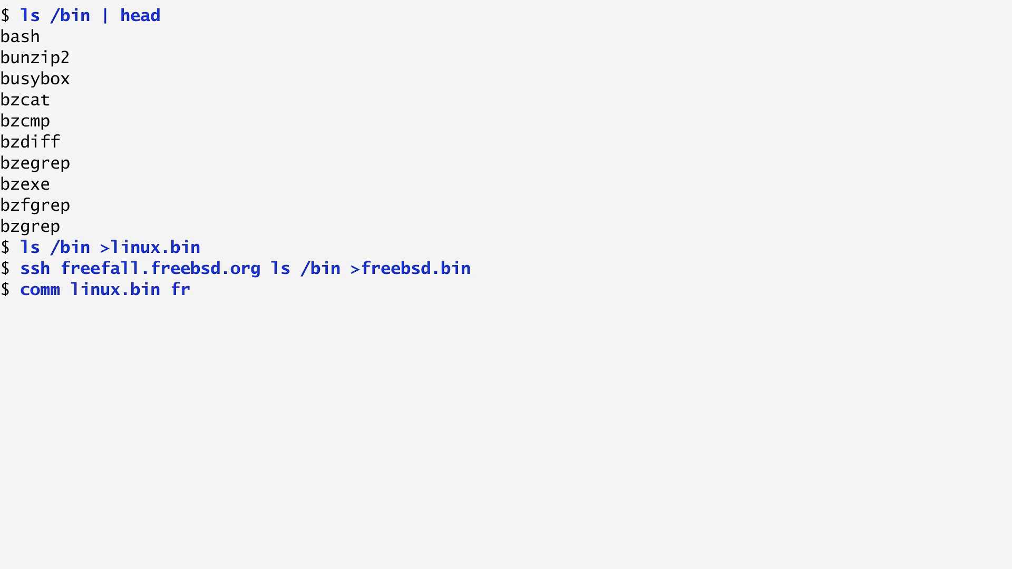
Preview 20 lines of comm linux.bin freebsd.bin, then list FreeBSD-only programs with comm -23
text(eebsd.bin | head -20)
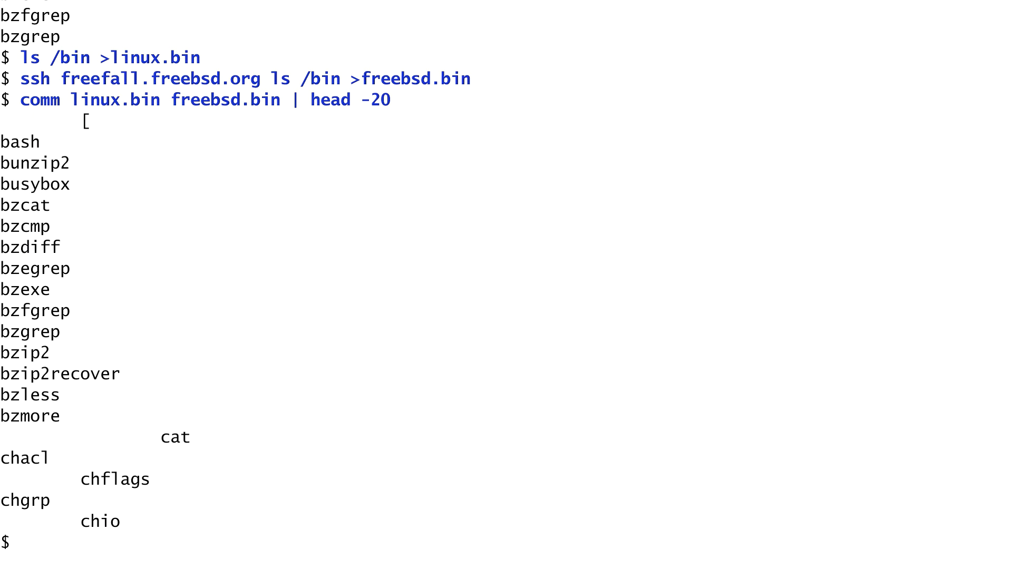
text(comm -23 freebsd.bin linux.bin)
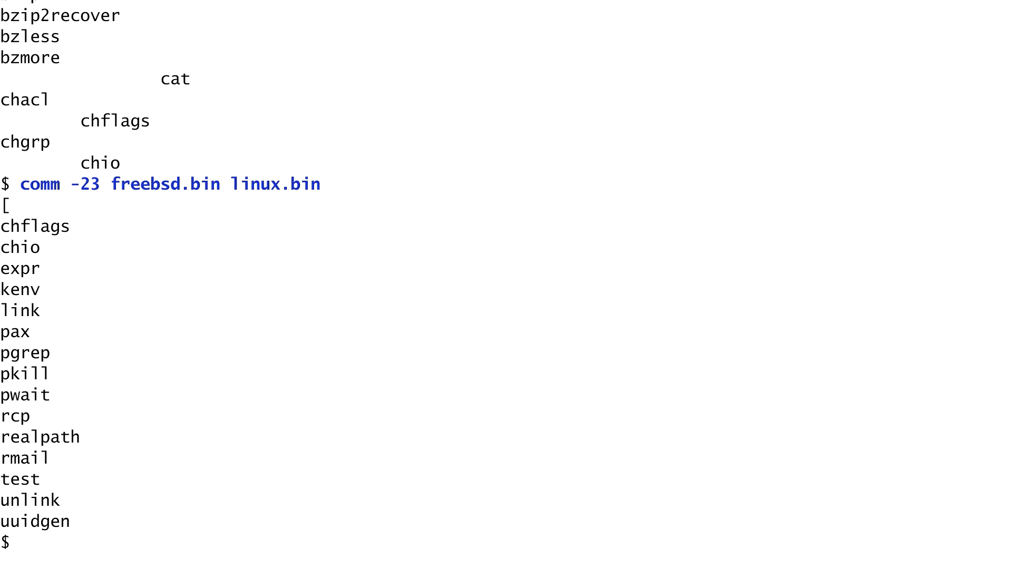
Count Linux-only programs with comm -13 freebsd.bin linux.bin | wc -l, giving 109
text(com)
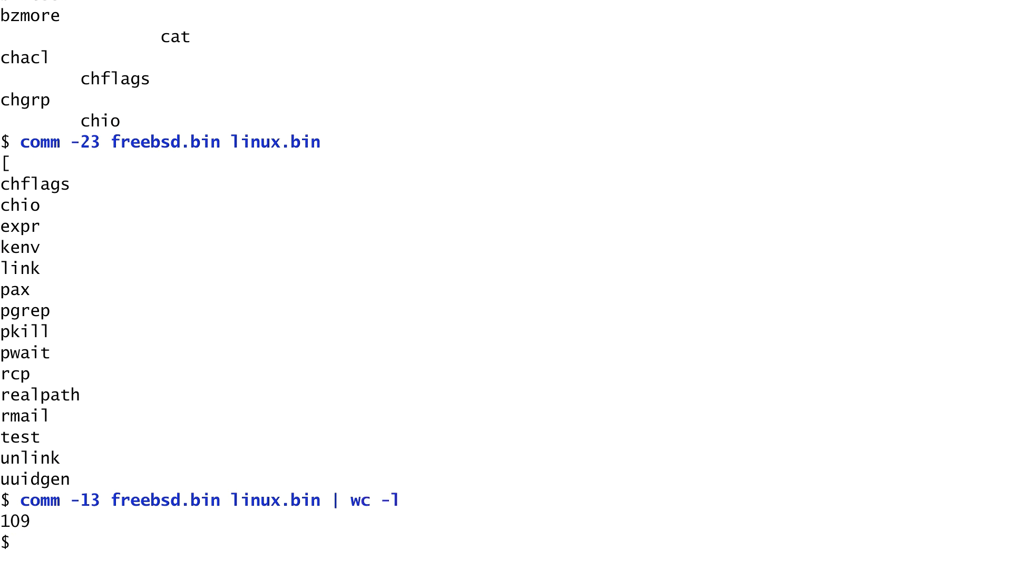
text(comm -12 freebsd.bin)
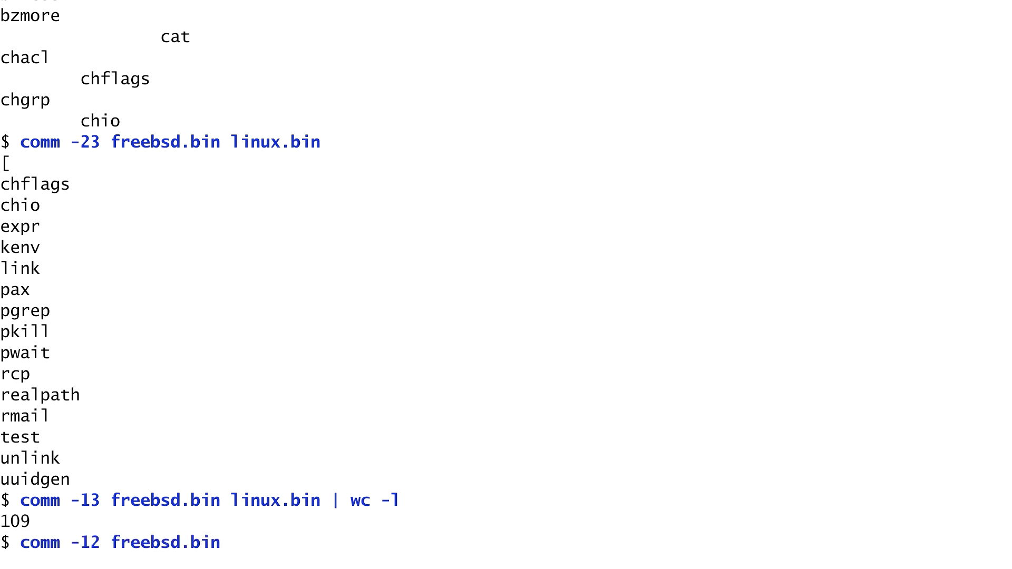
text(linux.bin | hea)
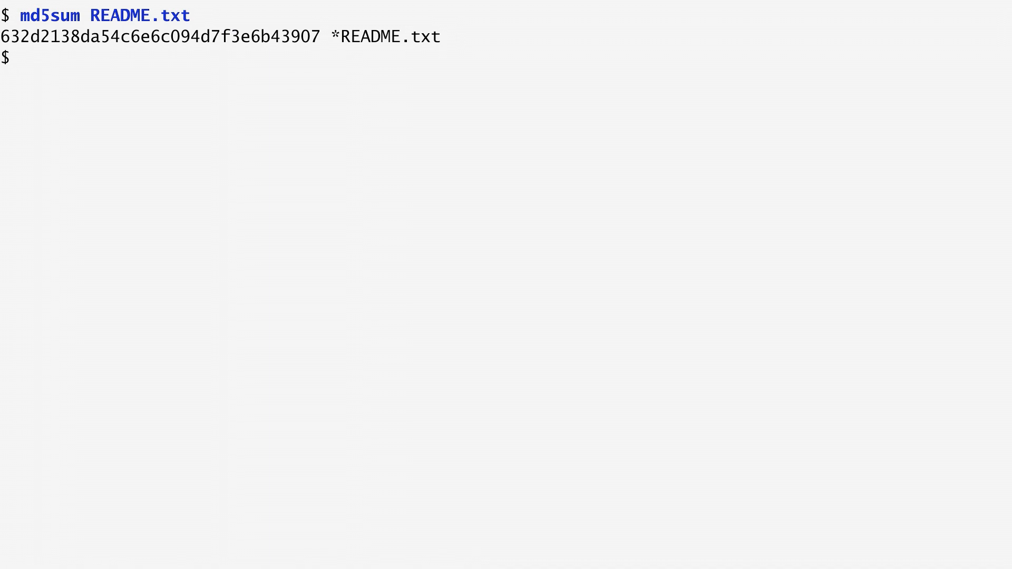
Compute the MD5 checksum of README.txt with md5sum
text(find)
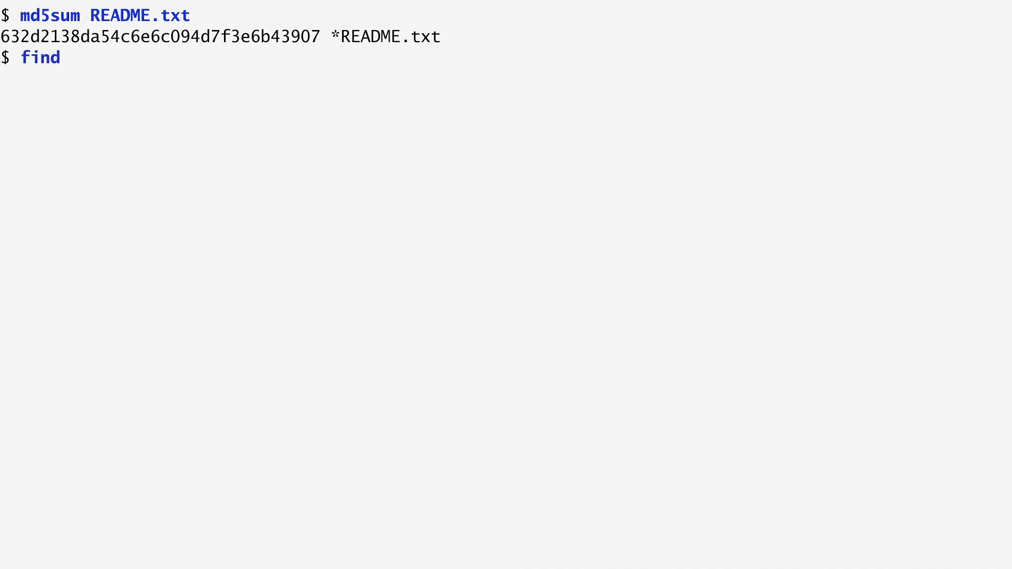
Save MD5 sums of all files to md5-sum.out via find -print0 | xargs -0 md5sum
text(. -type f -print0 |    # Output all files)
text(xargs -0)
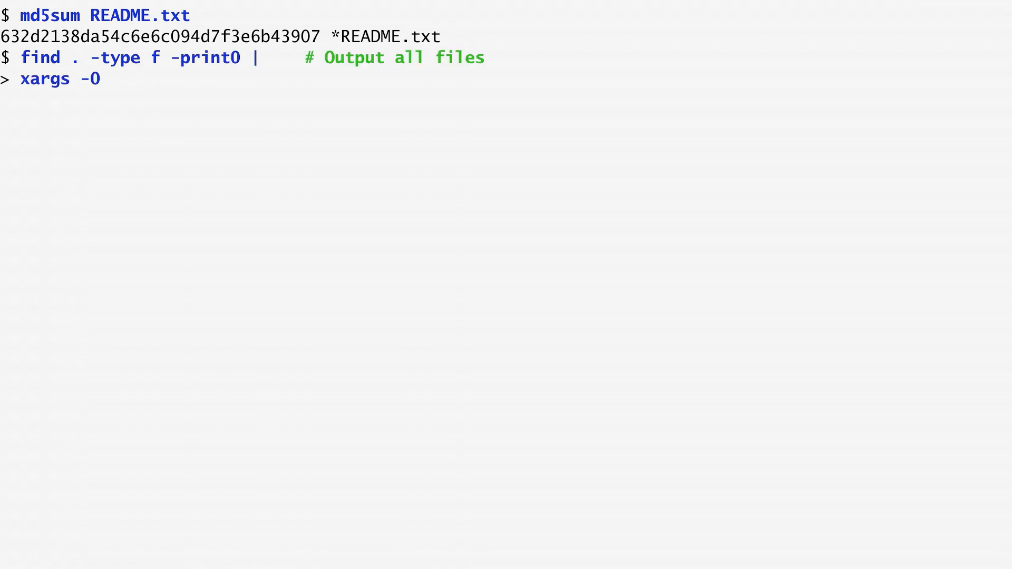
text(md5sum >md5-sum)
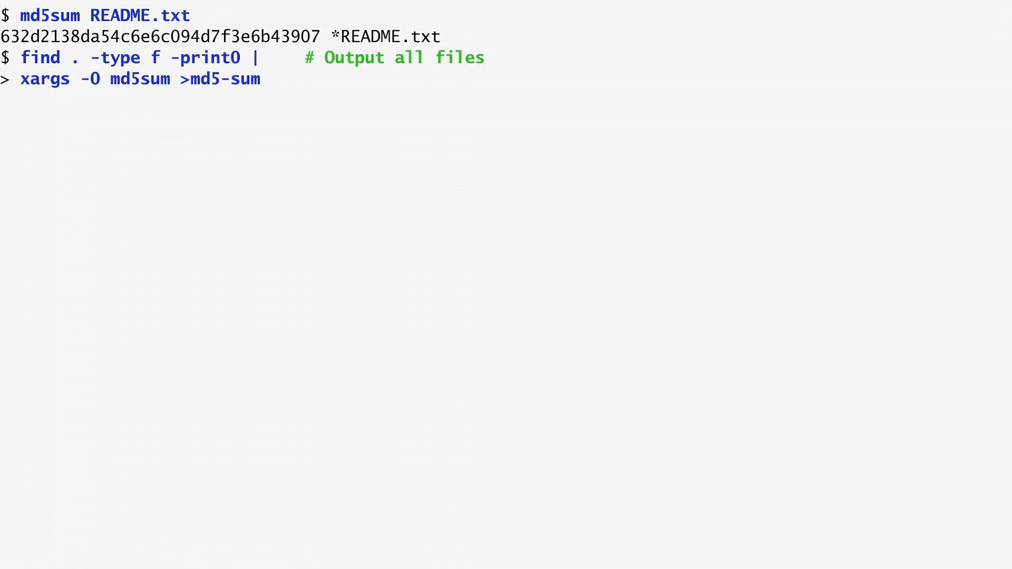
text(.out # Run md5-sum on each of them)
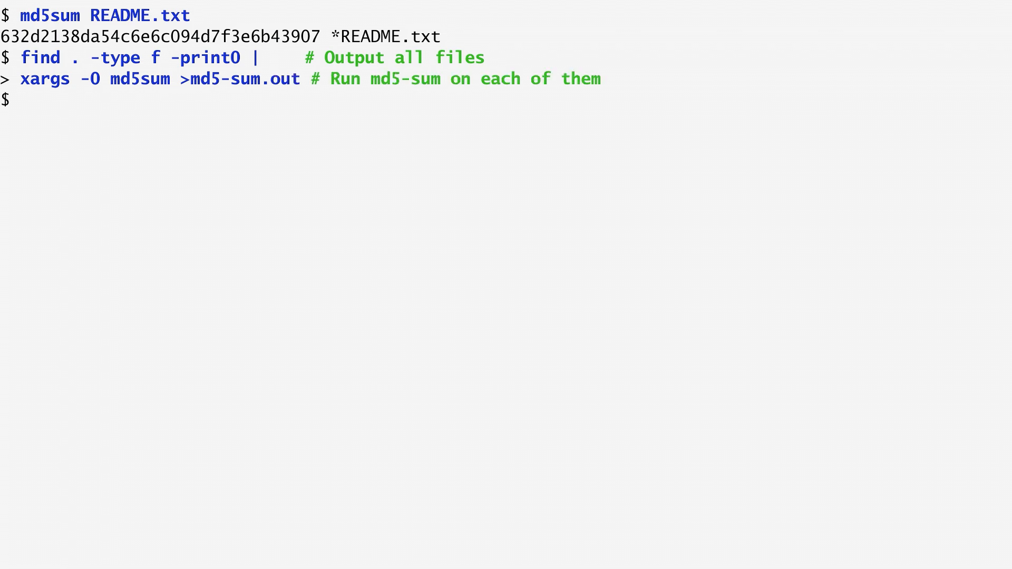
text(head md5-sum.out            # See resulting file)
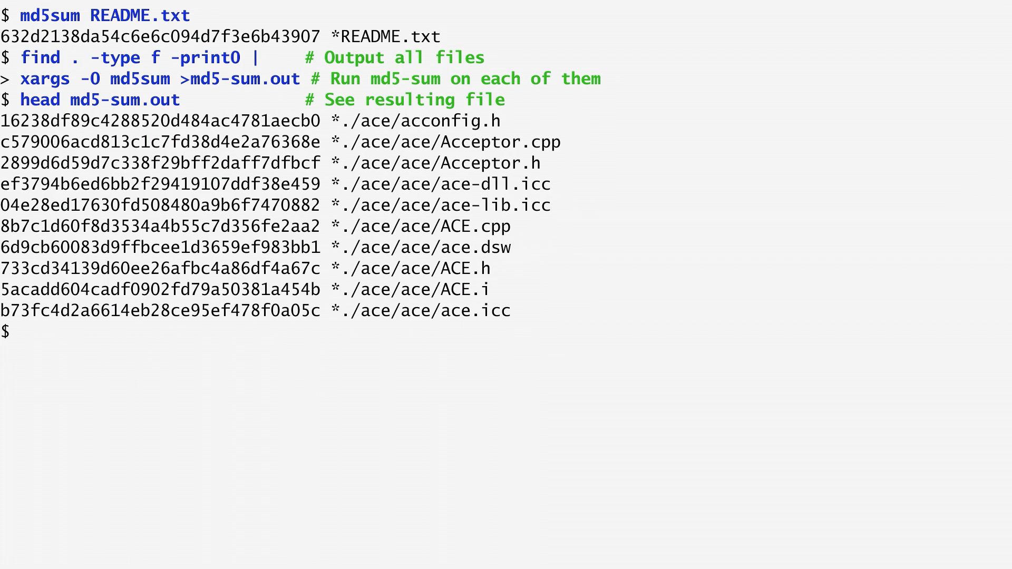
Show only the checksum field of md5-sum.out using cut -d ' ' -f 1
text(cut -d ' ')
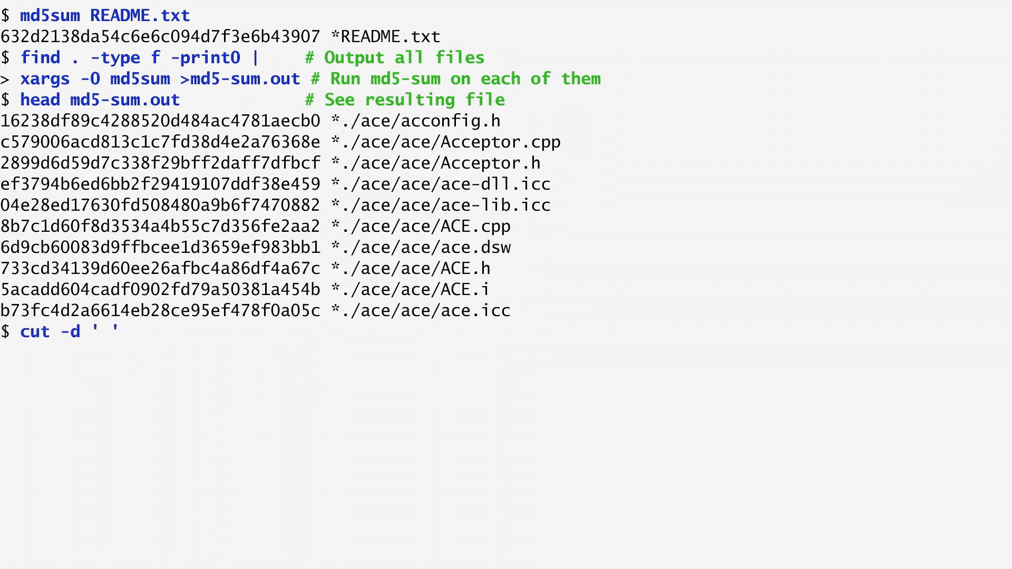
text(-f 1 md5-sum.out)
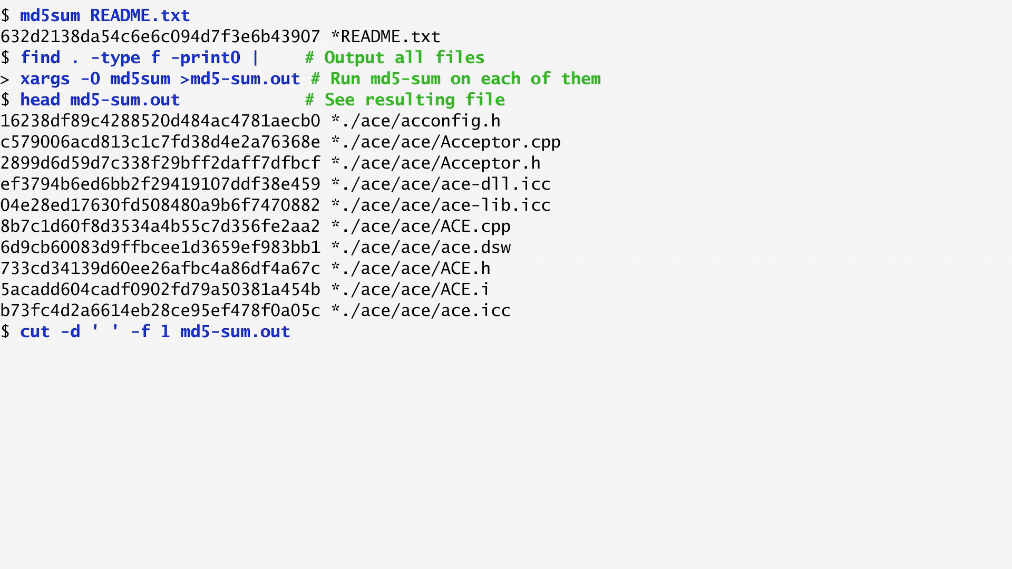
key(Return)
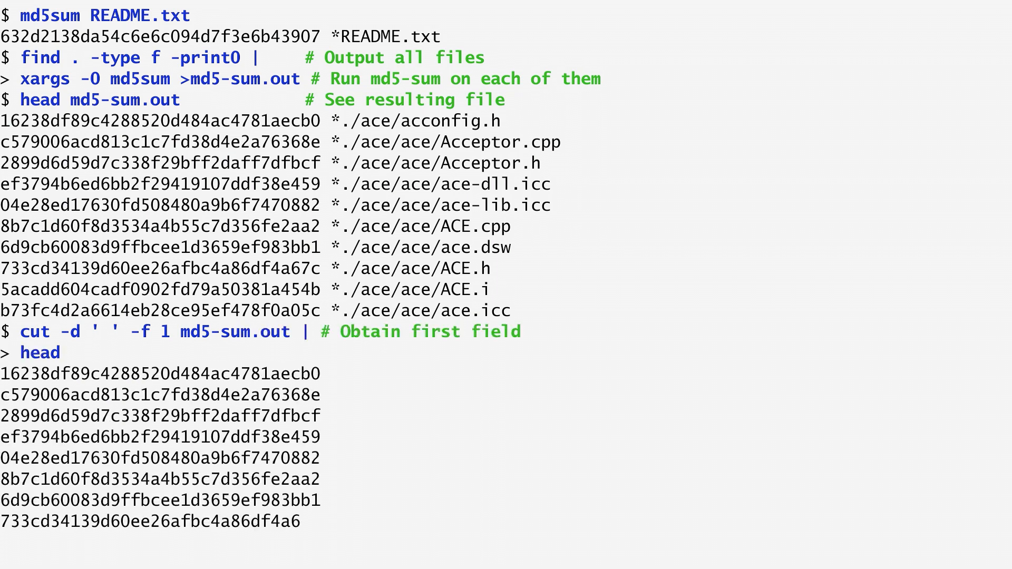
scroll(down, 3)
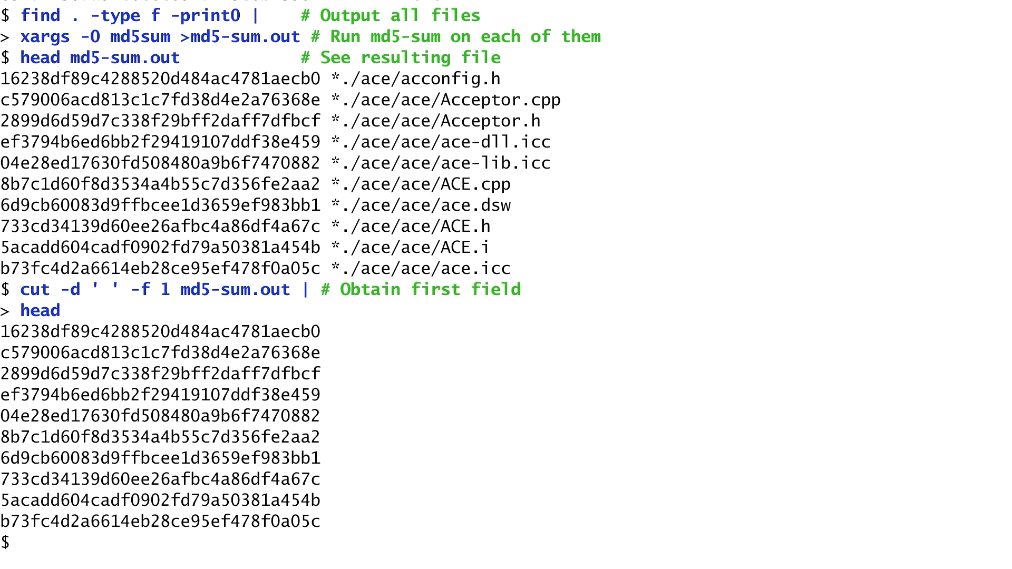
text(cut -d ' ' -f 1 md5-sum.out | # Obtain first field (MD5 sum)
text(uniq -d >duplicates         # Obtain only duplicate lines)
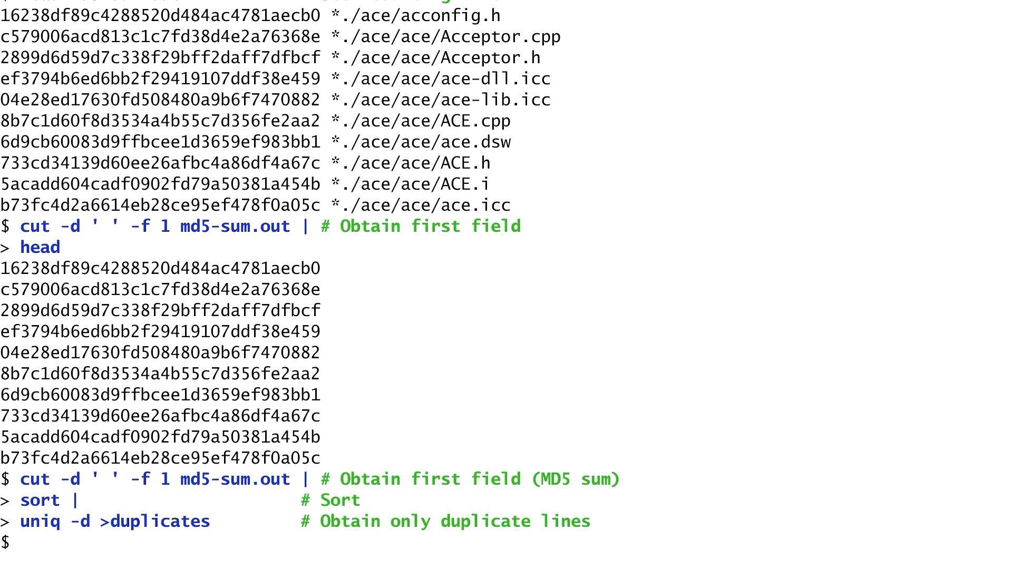
Show the first ten repeated MD5 sums in duplicates, starting with 001c24c26aec
text(head duplicates             # See duplicate MD5 sum)
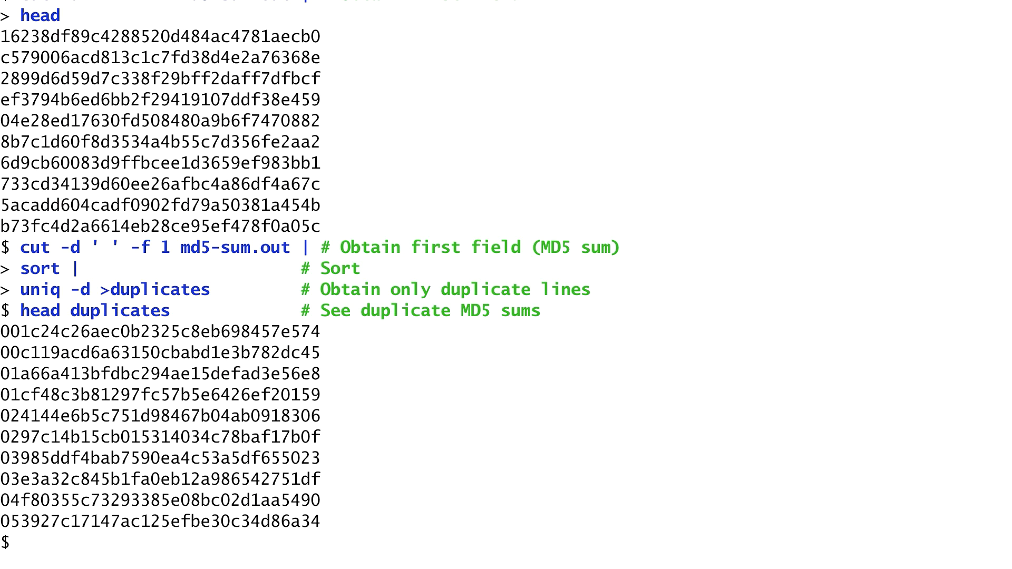
Join sorted md5-sum.out with duplicates to list matching files such as both bitmap1.bmp copies
text(sort md5-sum.out |          # Sort list of all files)
text(join - duplicates |         # Join with duplicates on first field (MD5 sum))
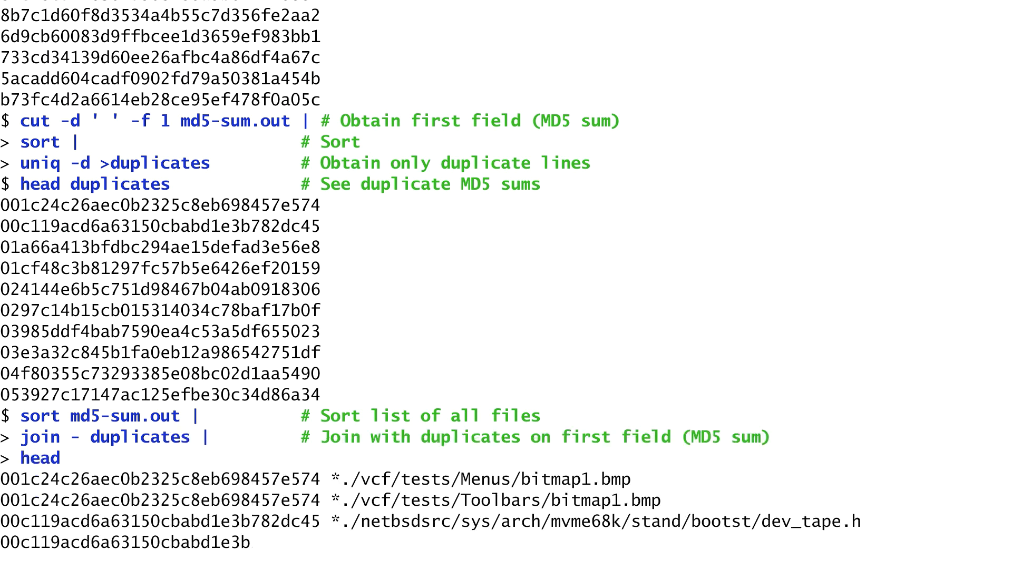
scroll(down, 3)
text(comm -23 <(                 # Specify first inpu)
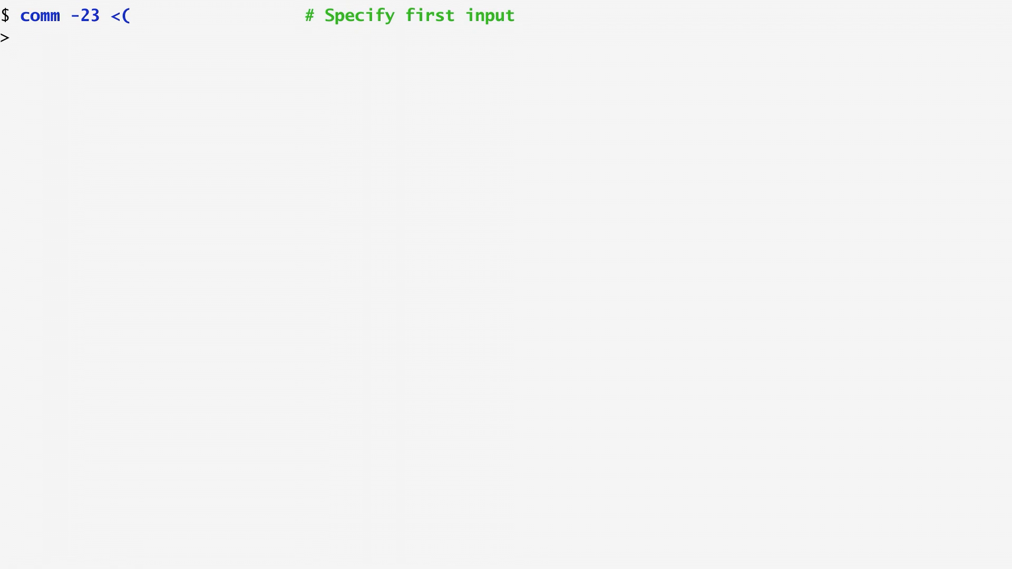
Run comm -23 on sorted name lists of dds.20160512.tar and dds.20160518.tar, piped to head -5
text(tar tvf dds.20160512.tar |  # List first archive contents)
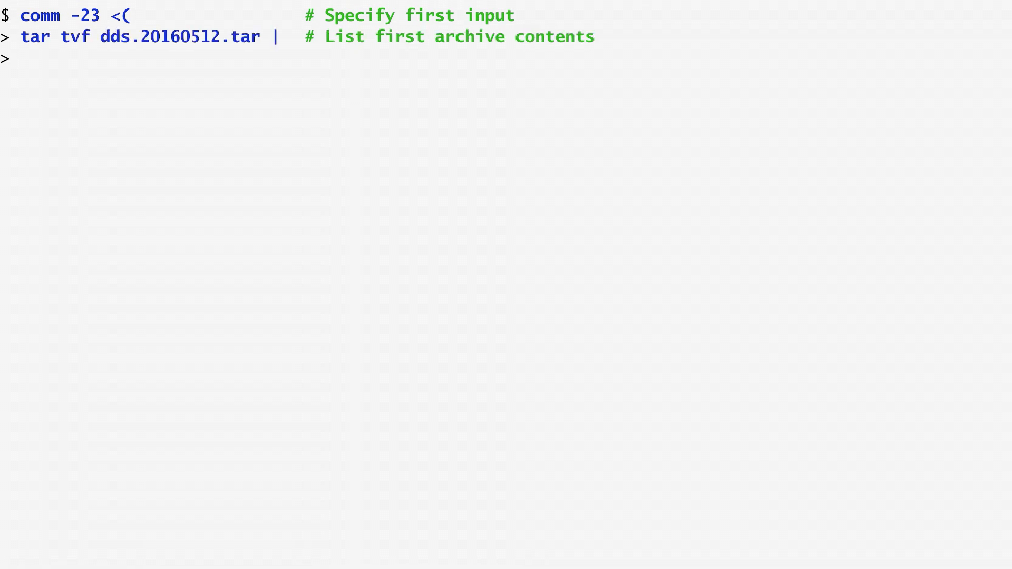
text(cut -c 49- |                # Isolate file name)
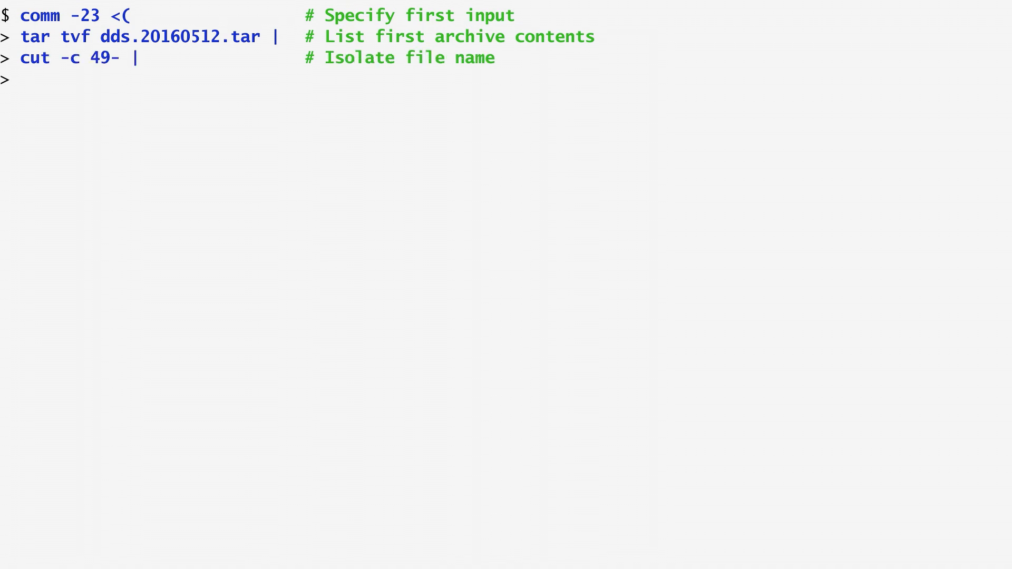
text(sort) <(                    # Sort and specify second inpu)
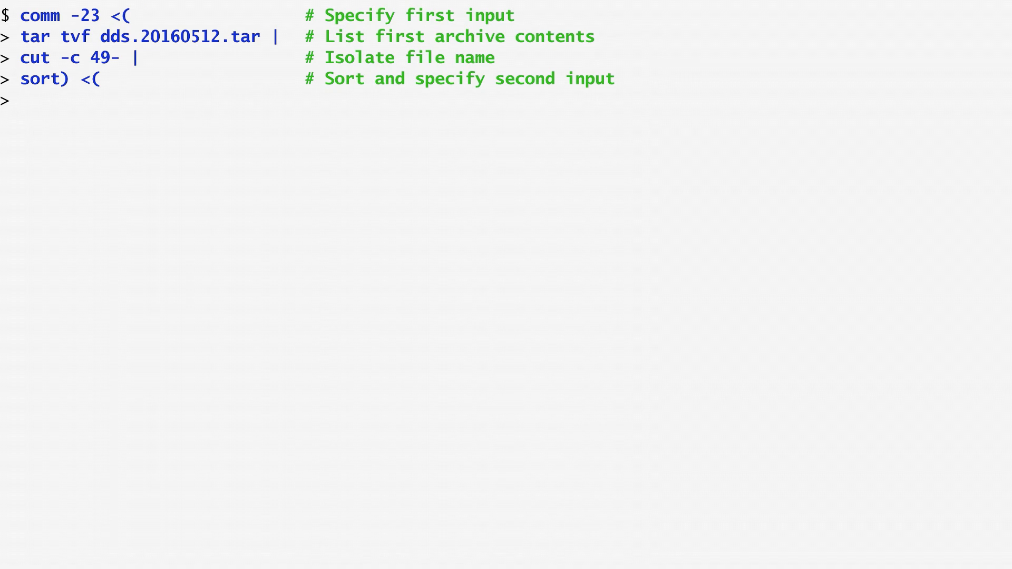
text(tar tvf dds.20160518.tar |  # List second archive content)
text(cut -c 49- |)
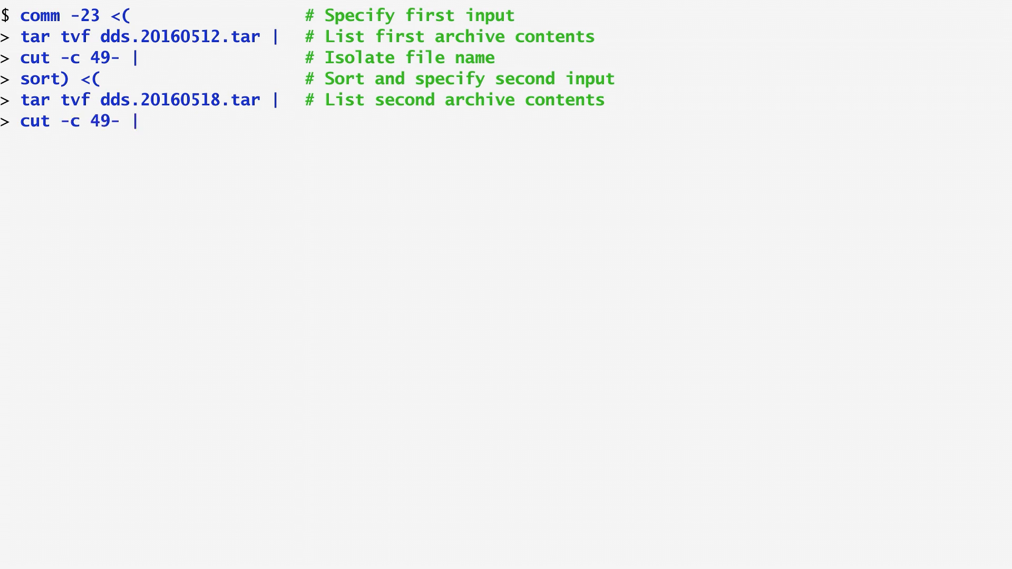
text(sort) |                     # Sort)
text(head -)
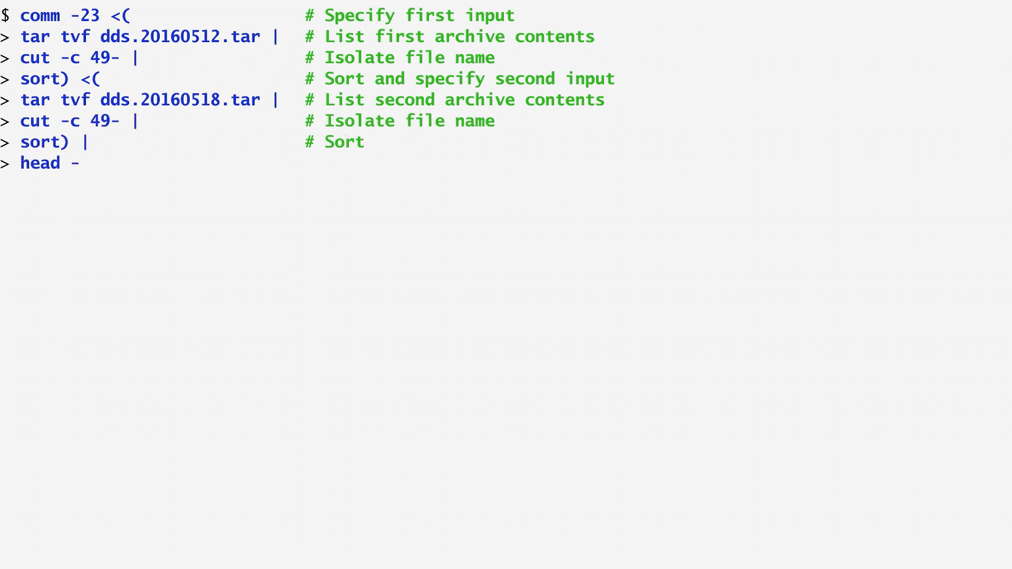
text(5)
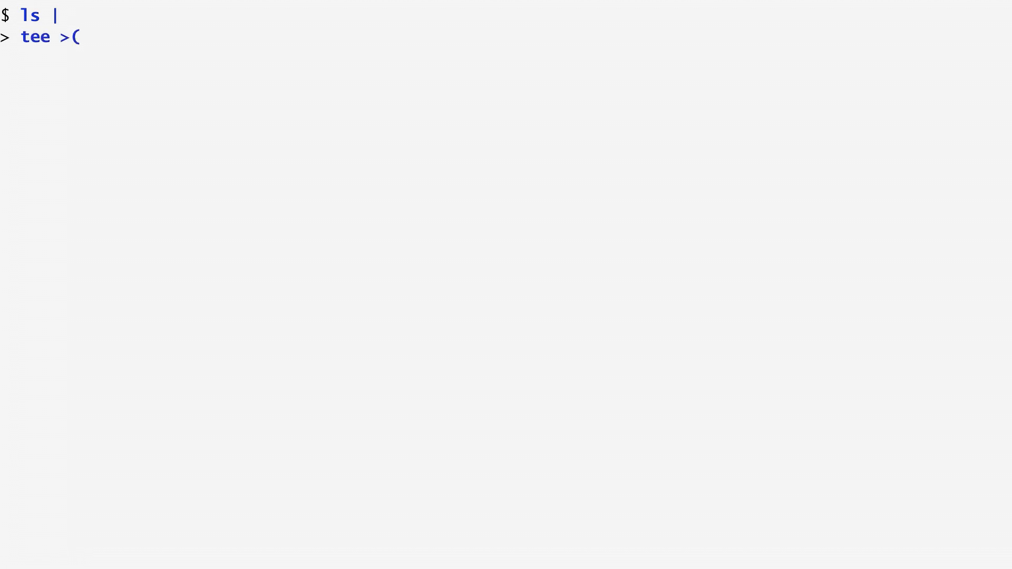
Enter the ls | tee >(wc -l) pipeline, completing the wc -l process substitution
text(wc -l))
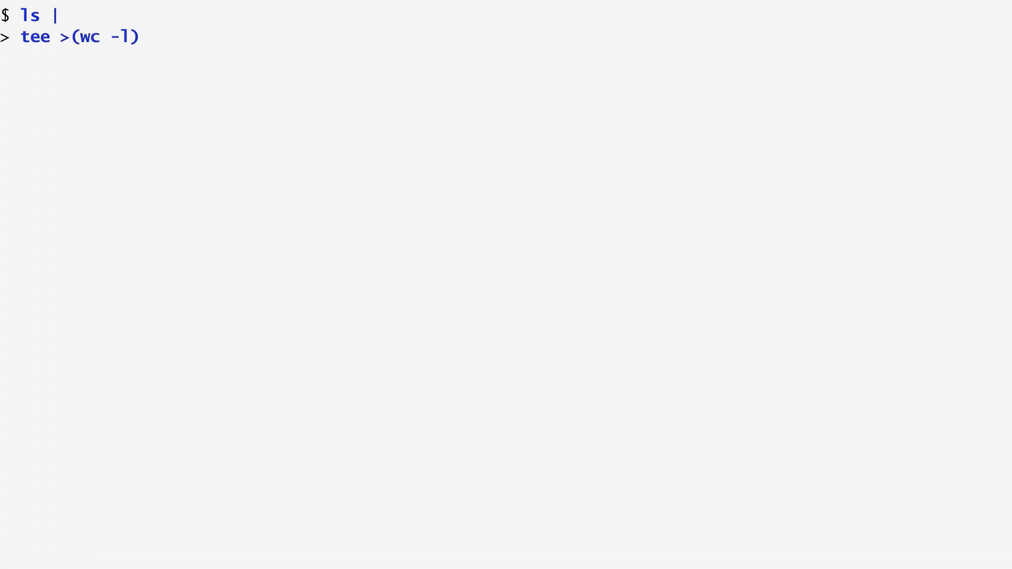